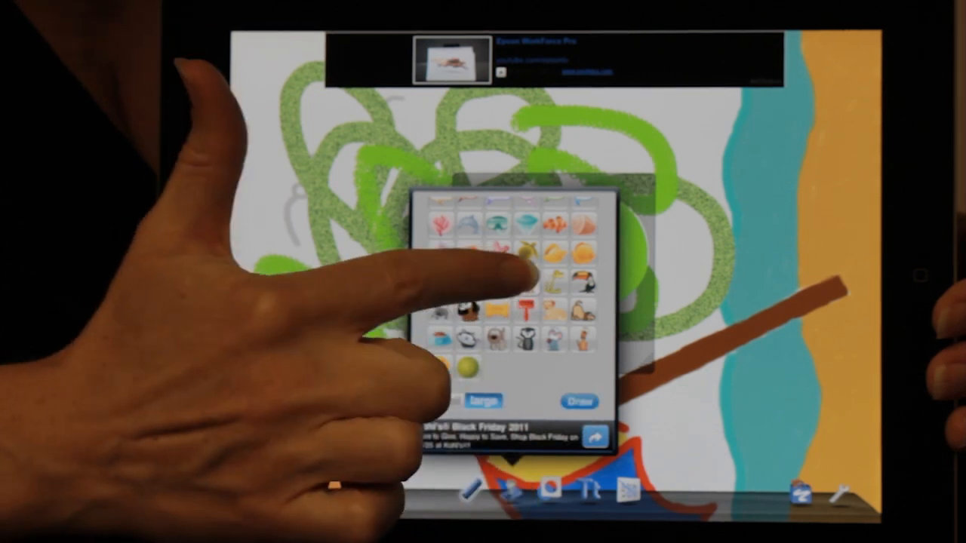
# Place the green heart stamp over the green scribbles in the middle of the painting.
pyautogui.click(523, 253)
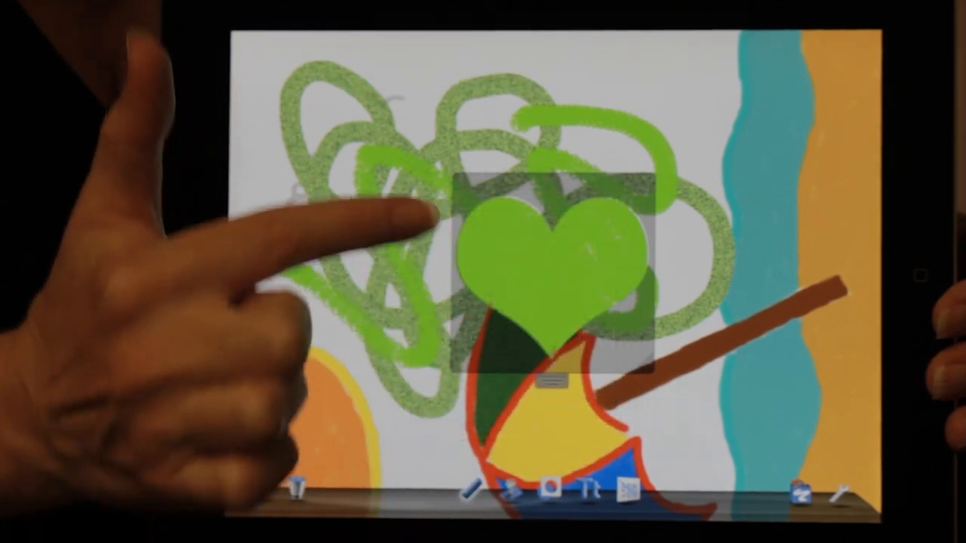